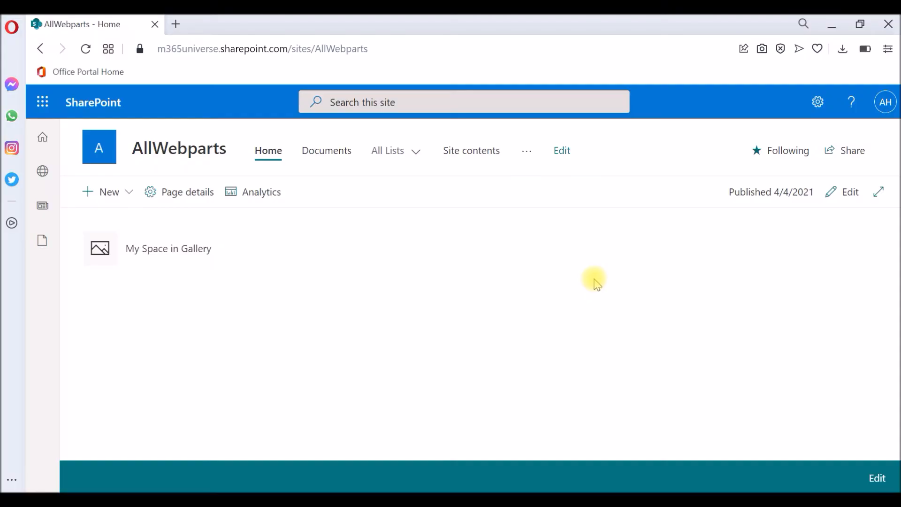
pyautogui.moveTo(382, 280)
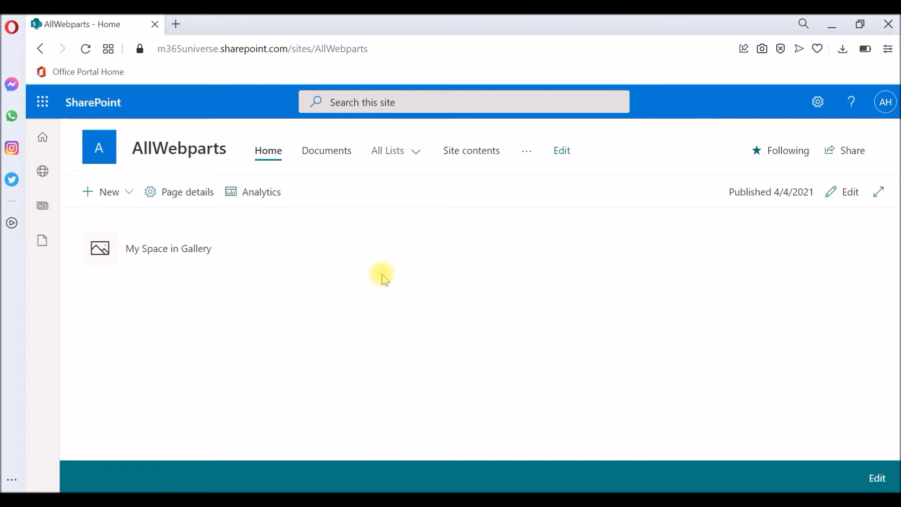
pyautogui.moveTo(108, 192)
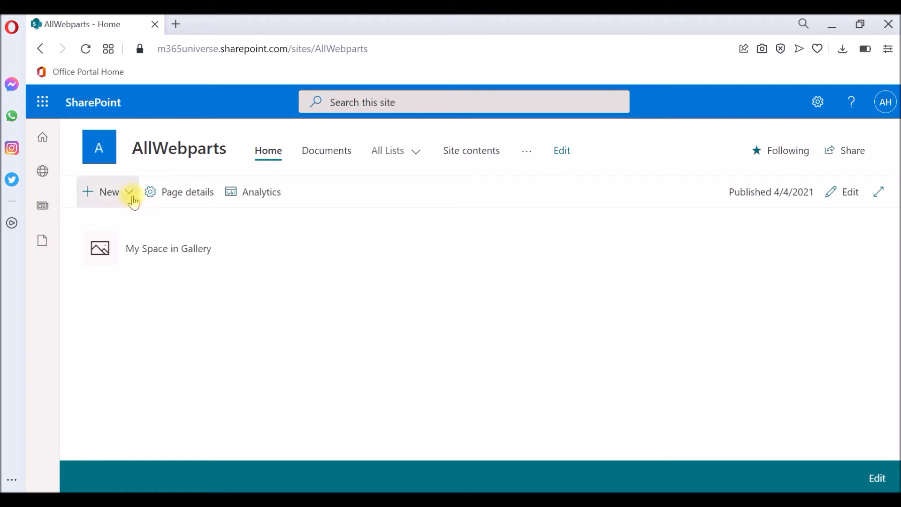
pyautogui.moveTo(113, 274)
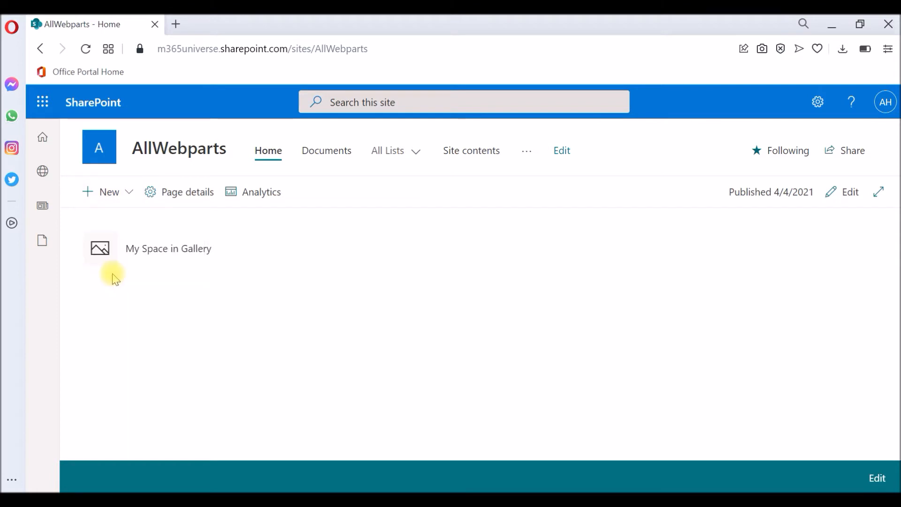
# Step: Create a blank page titled 'Test page' with body text 'tertr' and publish it
pyautogui.click(108, 191)
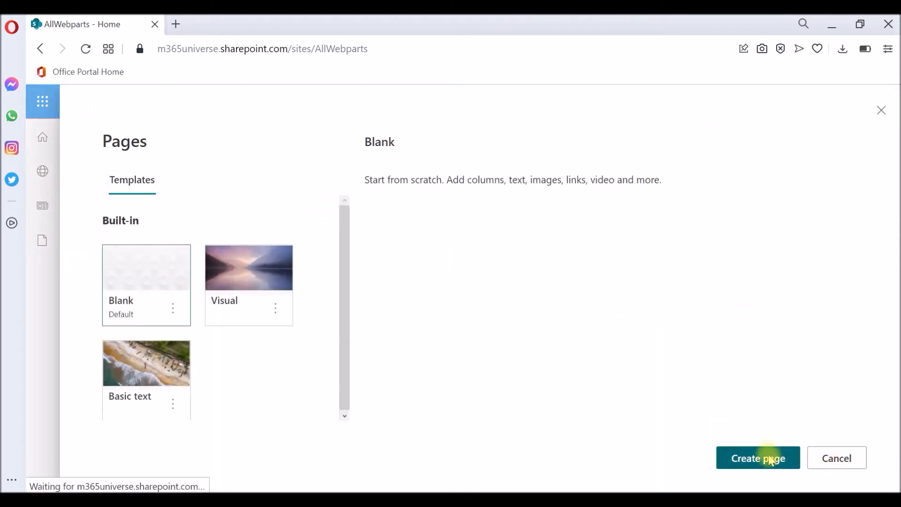
pyautogui.click(758, 458)
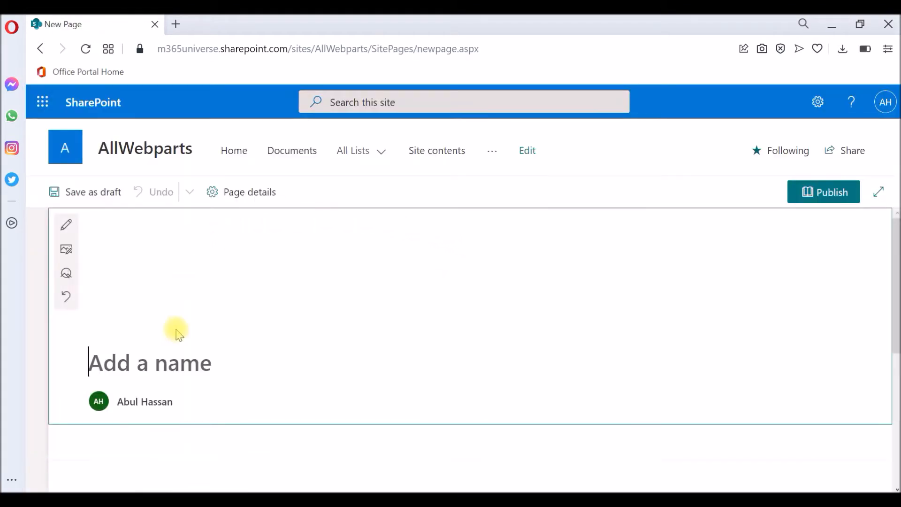
pyautogui.write('Test')
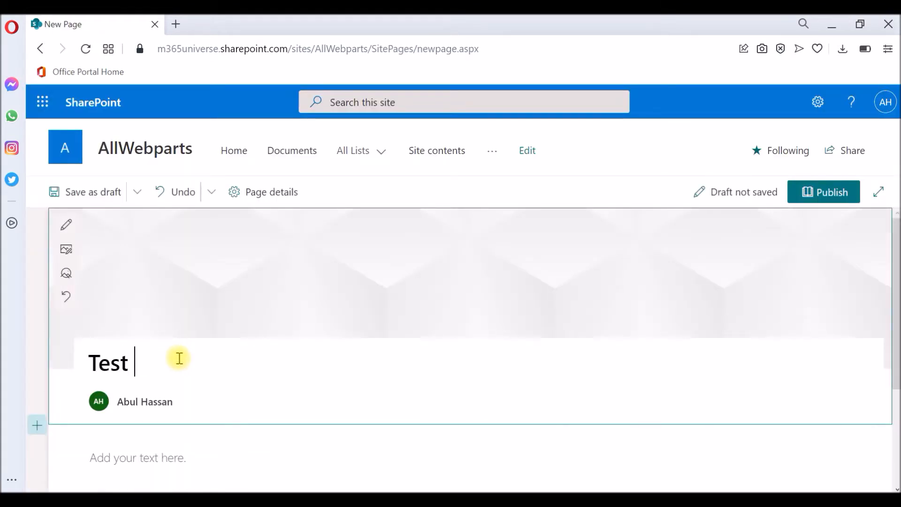
pyautogui.write('pag')
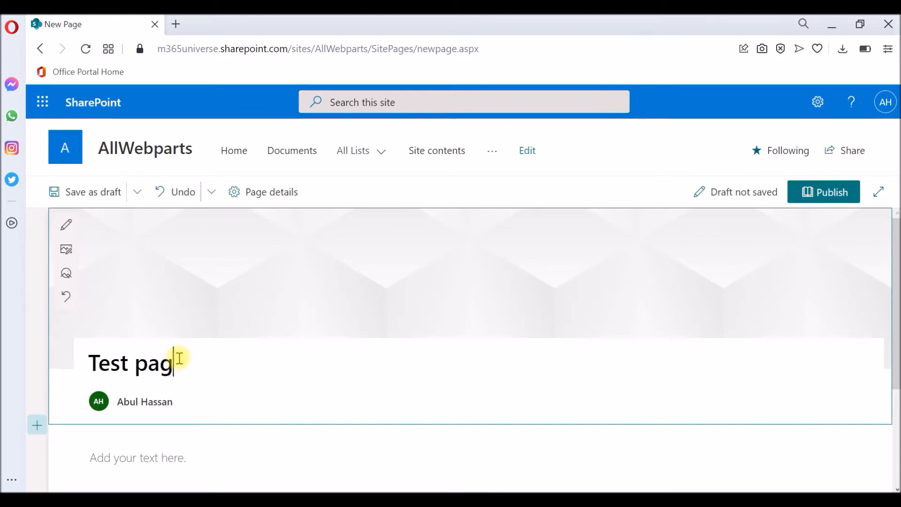
pyautogui.scroll(-3)
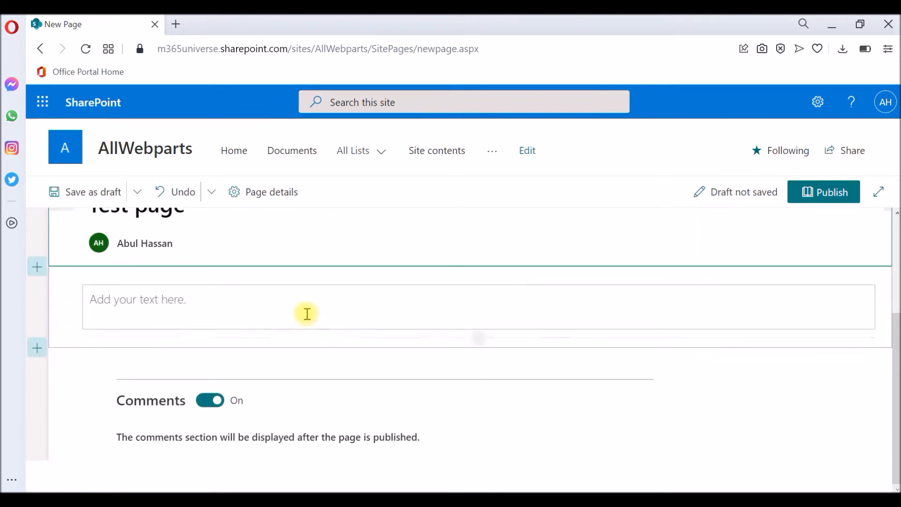
pyautogui.write('tertr')
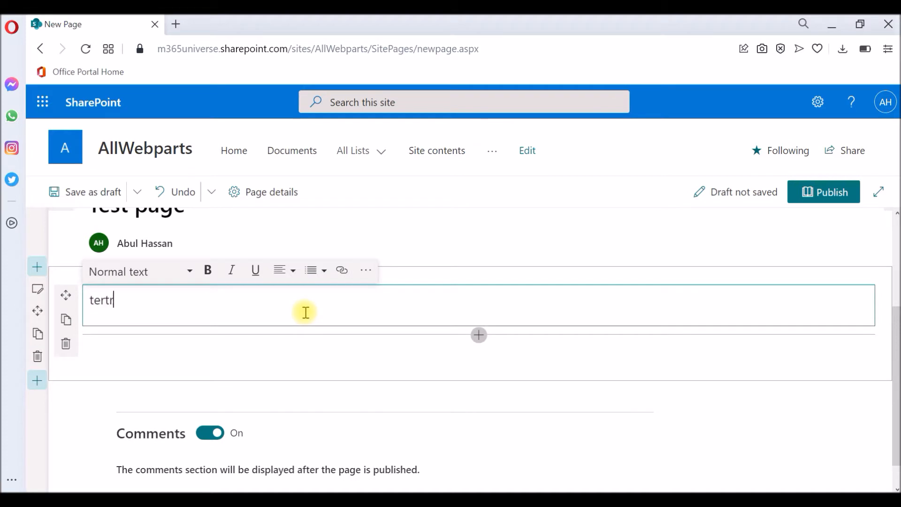
pyautogui.click(822, 192)
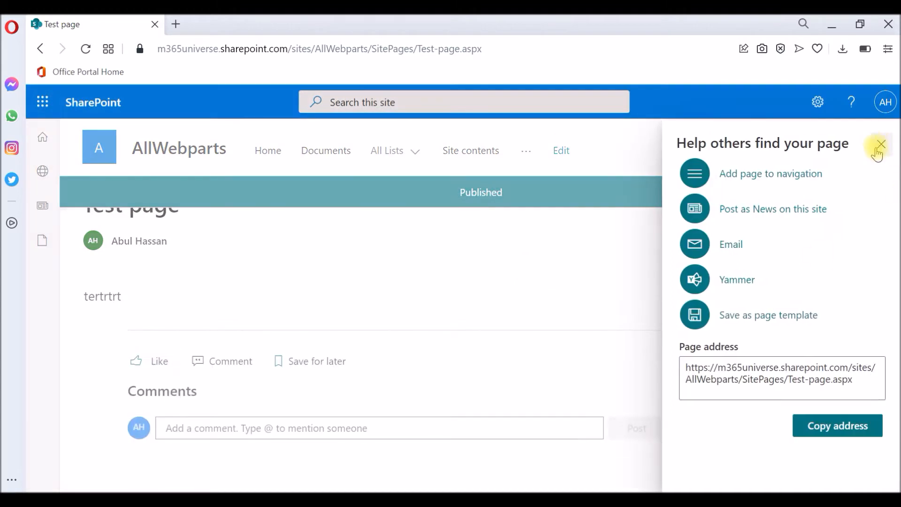
# Step: Dismiss the promotion pane and go to Site contents from the Settings gear
pyautogui.click(880, 144)
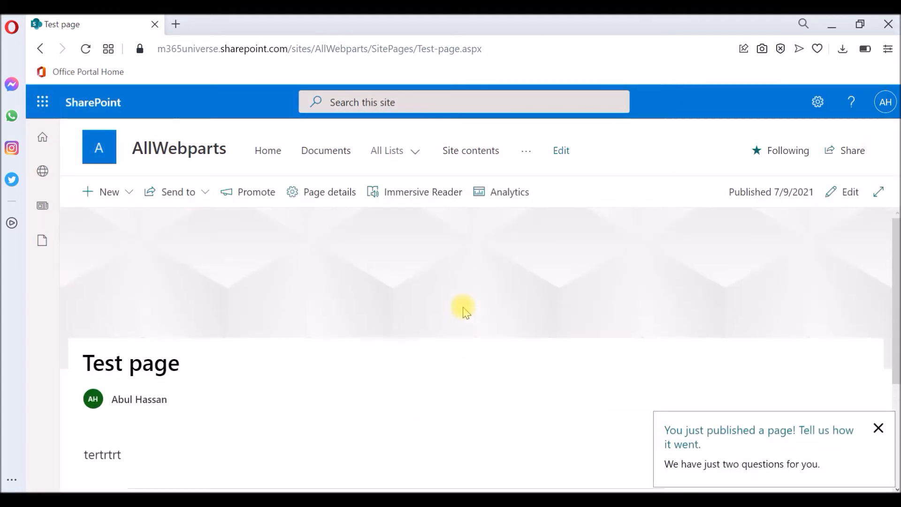
pyautogui.moveTo(721, 190)
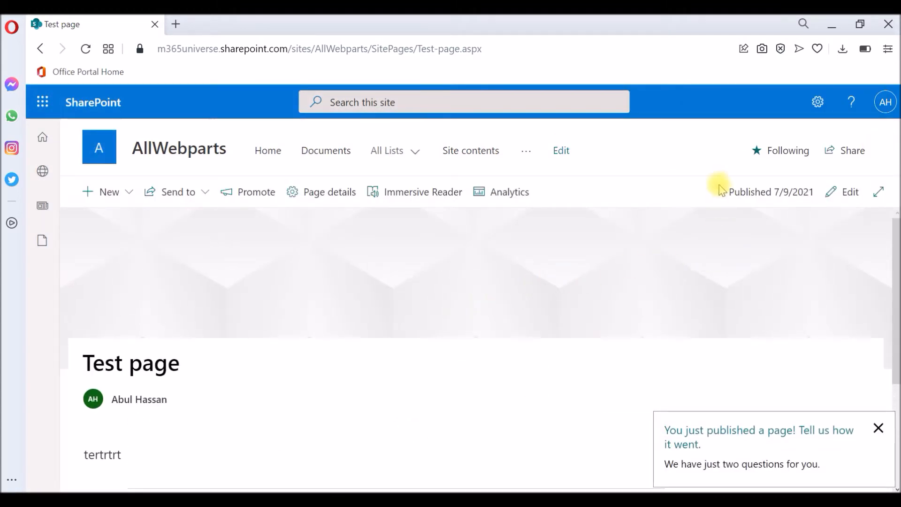
pyautogui.click(817, 102)
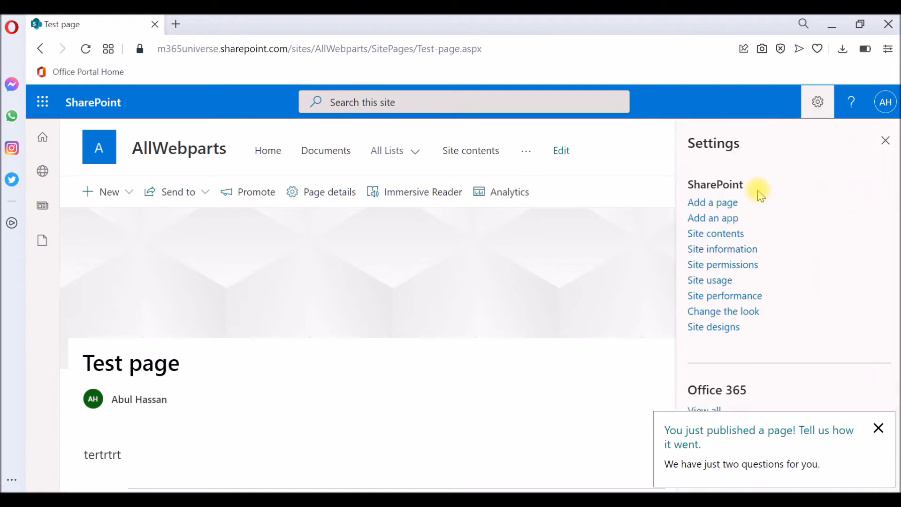
pyautogui.click(714, 233)
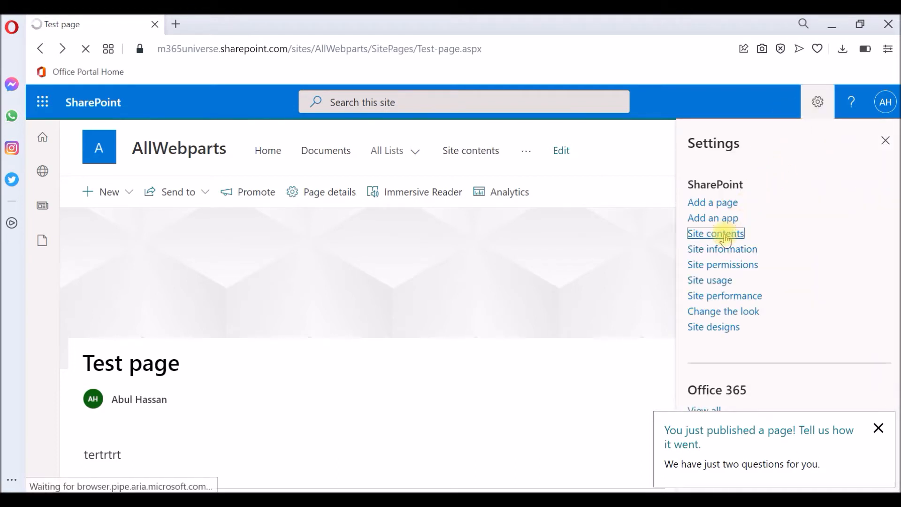
pyautogui.click(715, 233)
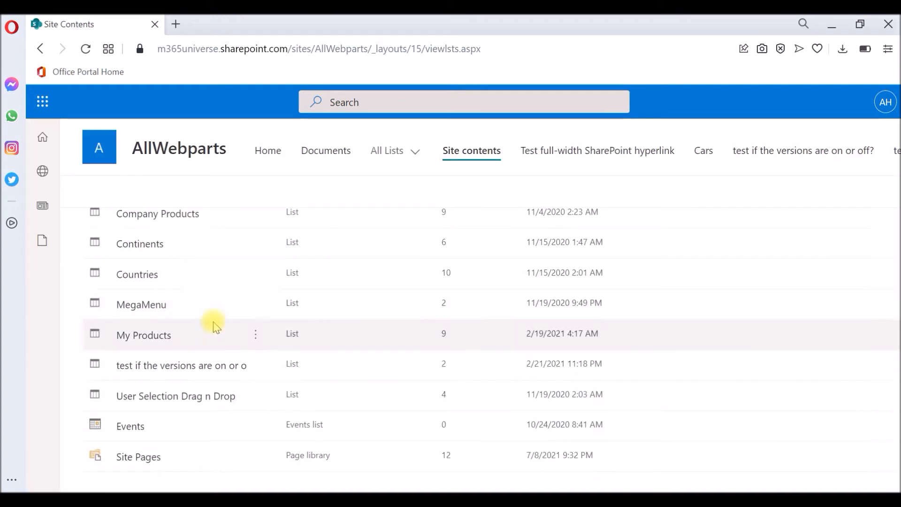
# Step: Delete Test-page.aspx from Site Pages, confirm, and return to the site home
pyautogui.click(138, 456)
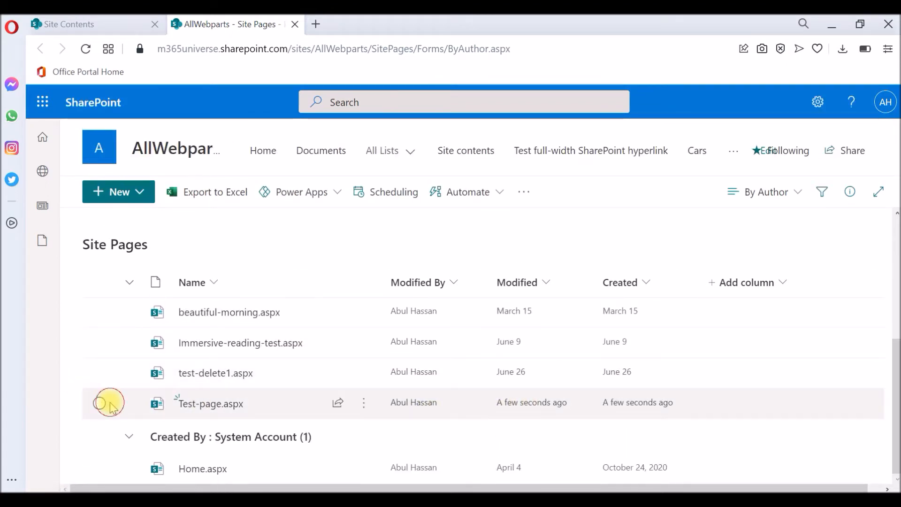
pyautogui.click(108, 403)
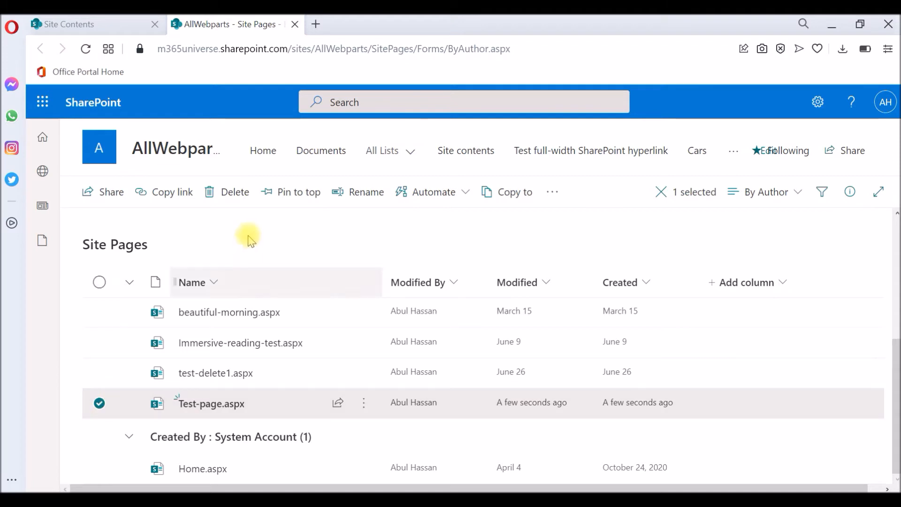
pyautogui.click(234, 192)
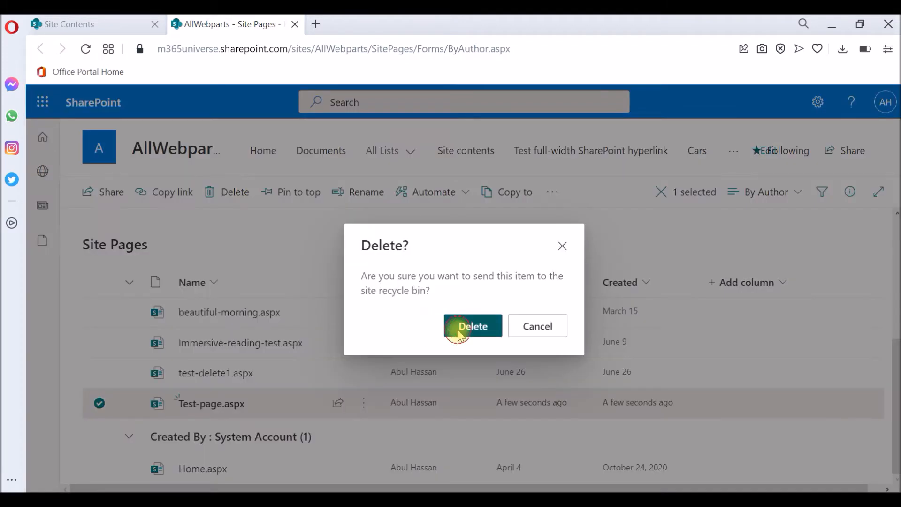
pyautogui.click(472, 326)
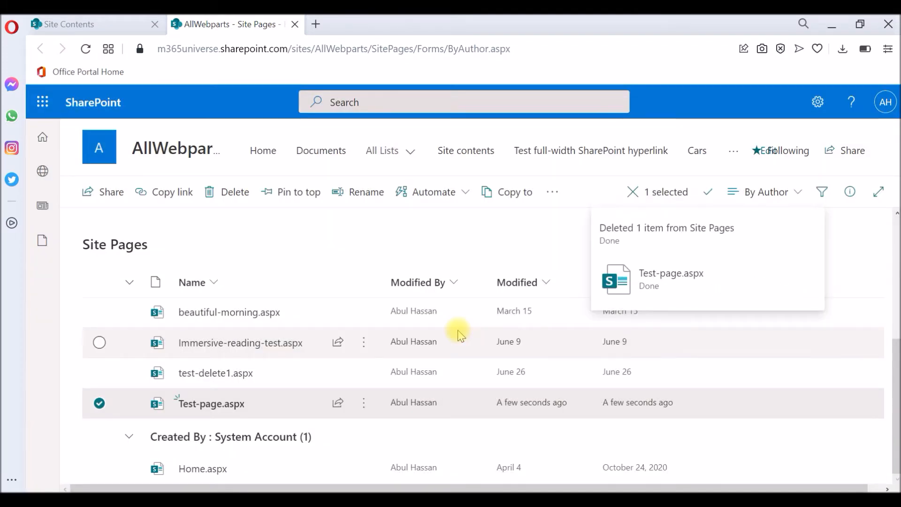
pyautogui.click(262, 150)
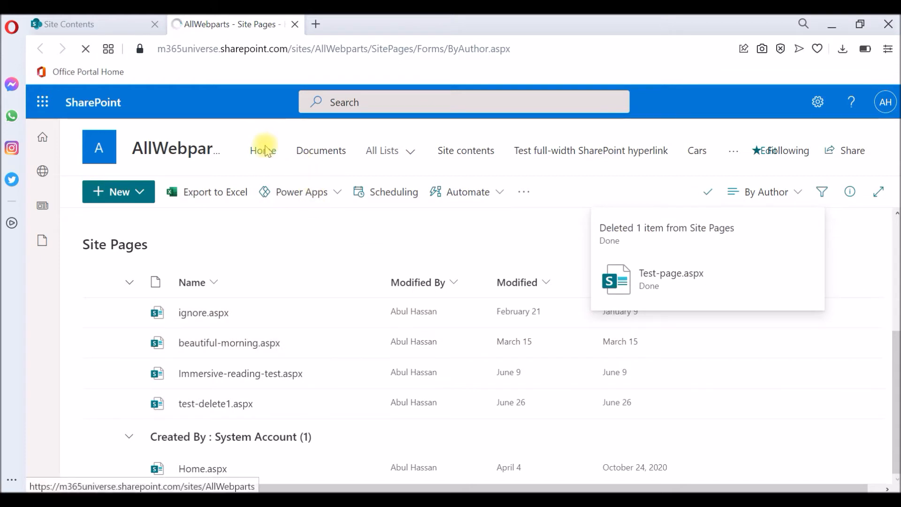
# Step: From the site home, create another new page from the Blank template
pyautogui.click(263, 151)
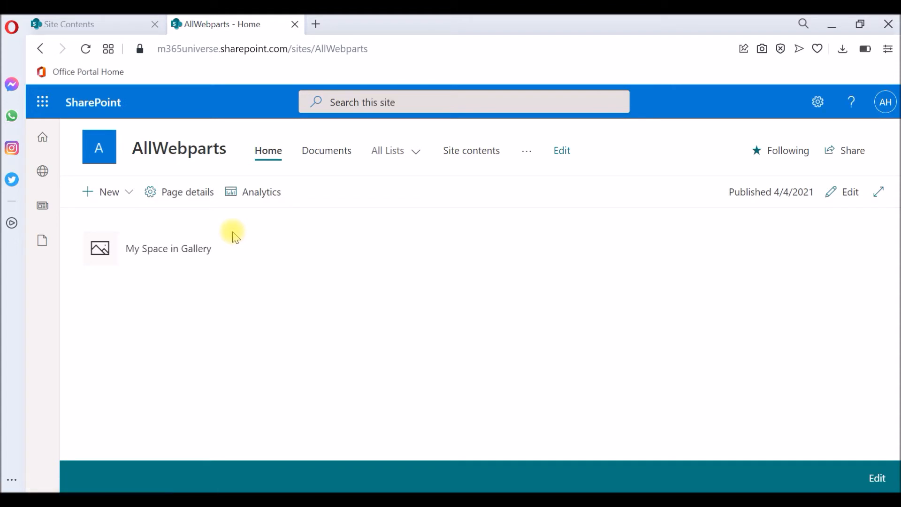
pyautogui.moveTo(231, 230)
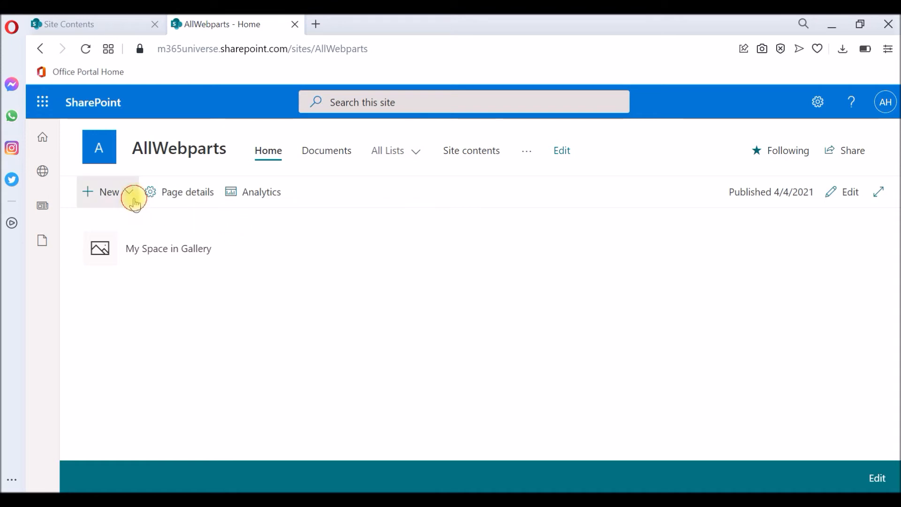
pyautogui.click(108, 192)
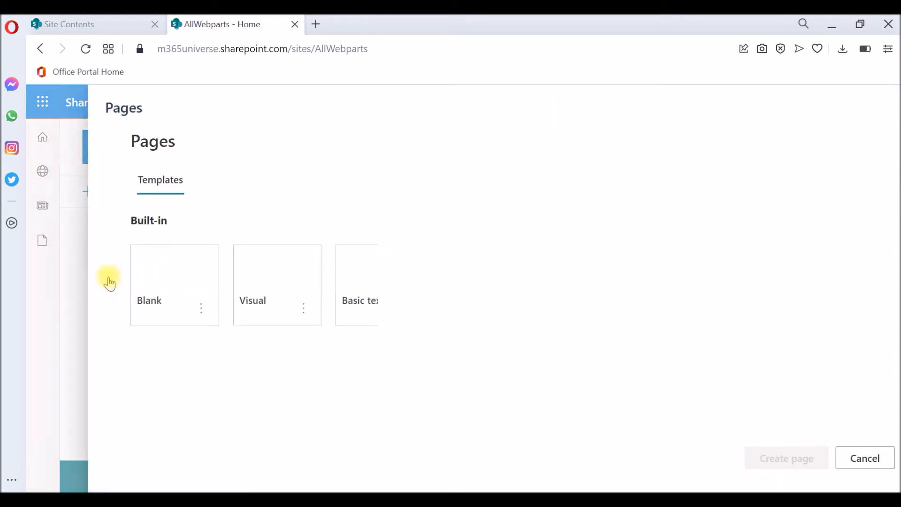
pyautogui.click(757, 458)
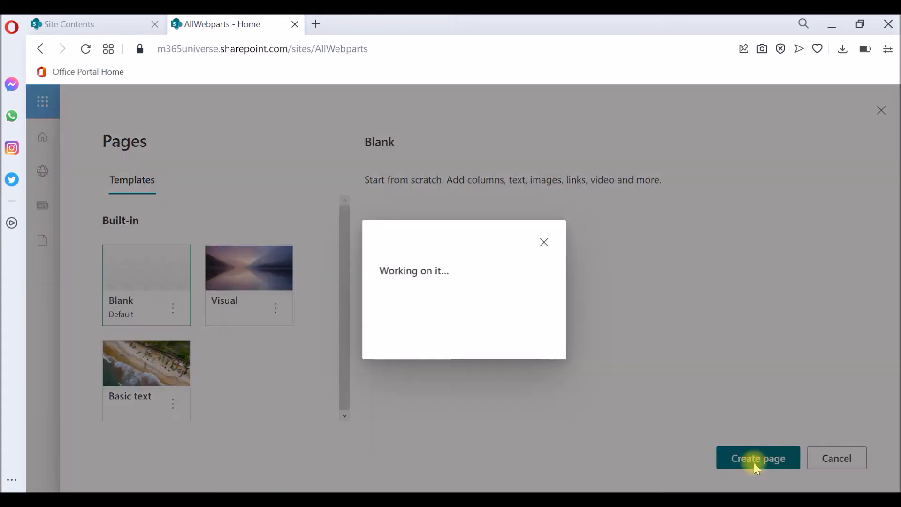
pyautogui.click(758, 458)
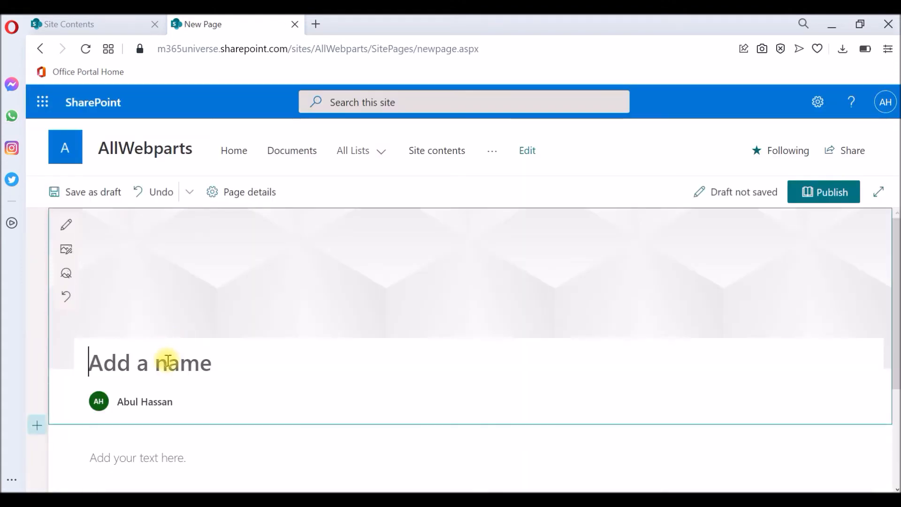
# Step: Title the page 'quick-delete-option', publish it, and dismiss the promotion pane
pyautogui.write('quick-d')
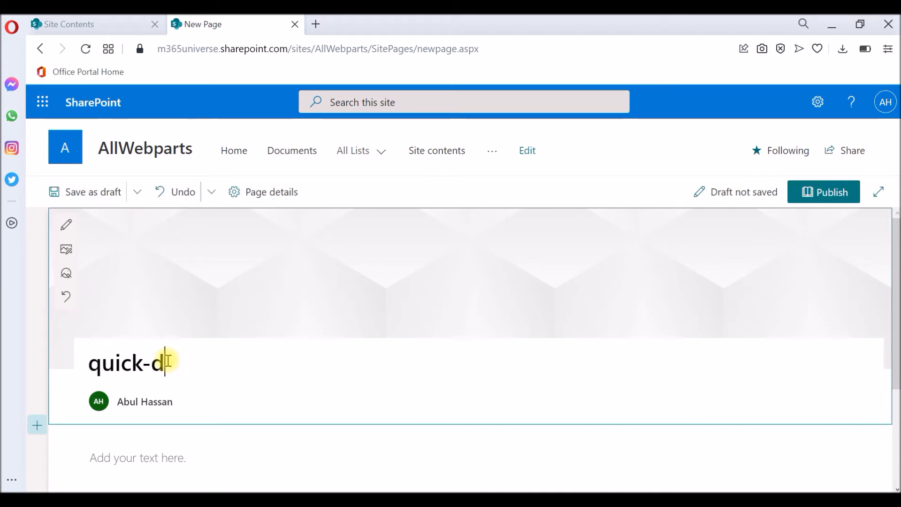
pyautogui.write('elete-op')
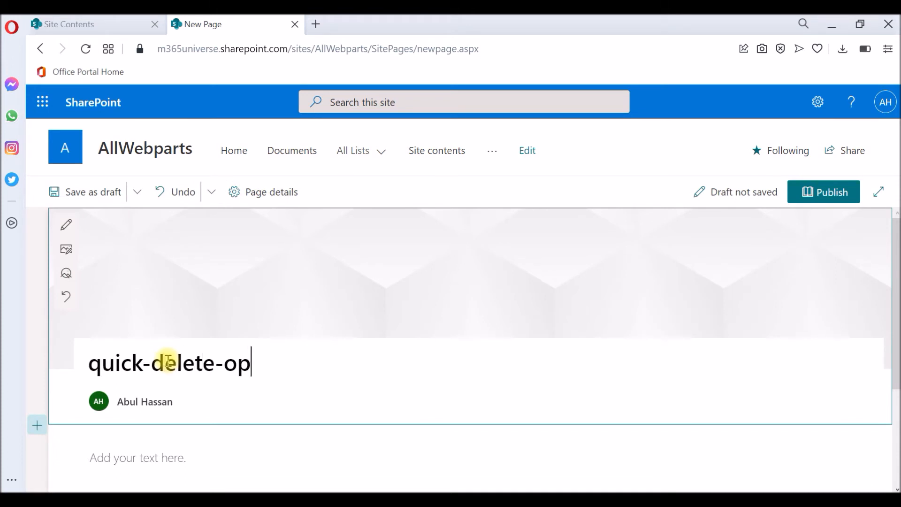
pyautogui.write('tion')
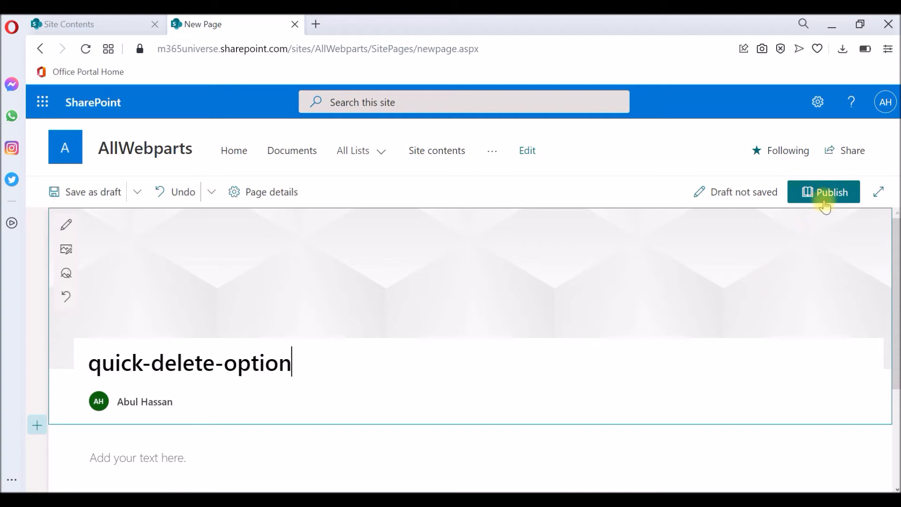
pyautogui.click(830, 192)
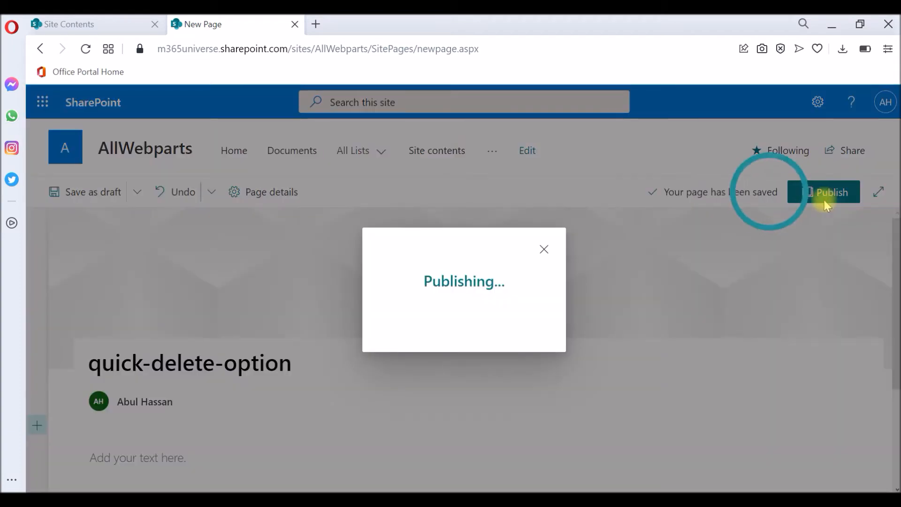
pyautogui.click(829, 192)
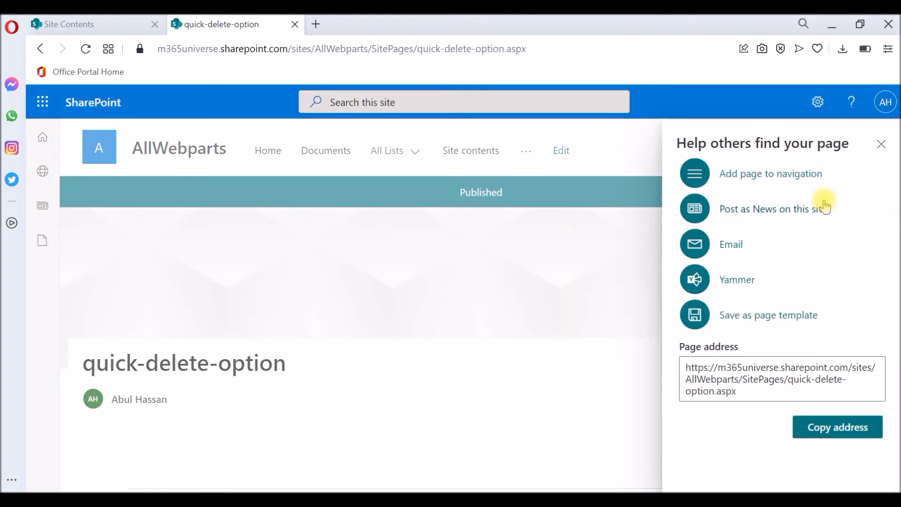
pyautogui.click(882, 144)
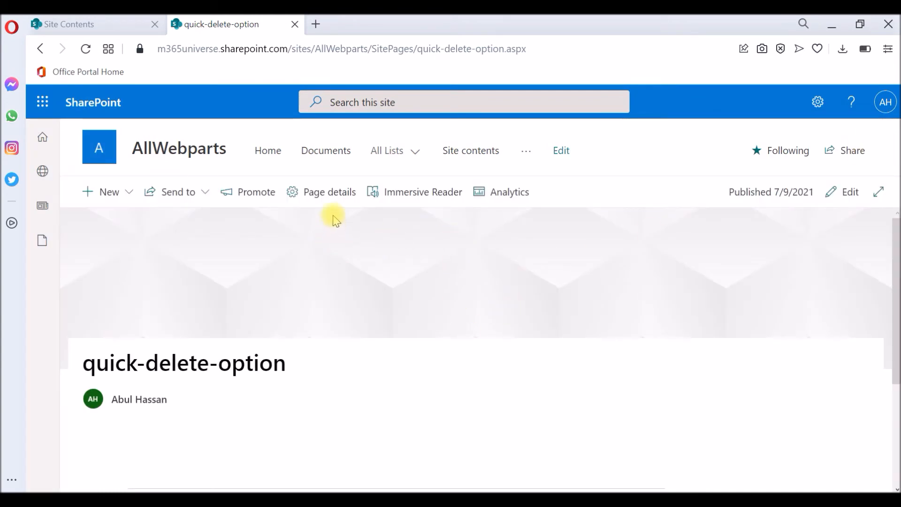
pyautogui.moveTo(323, 191)
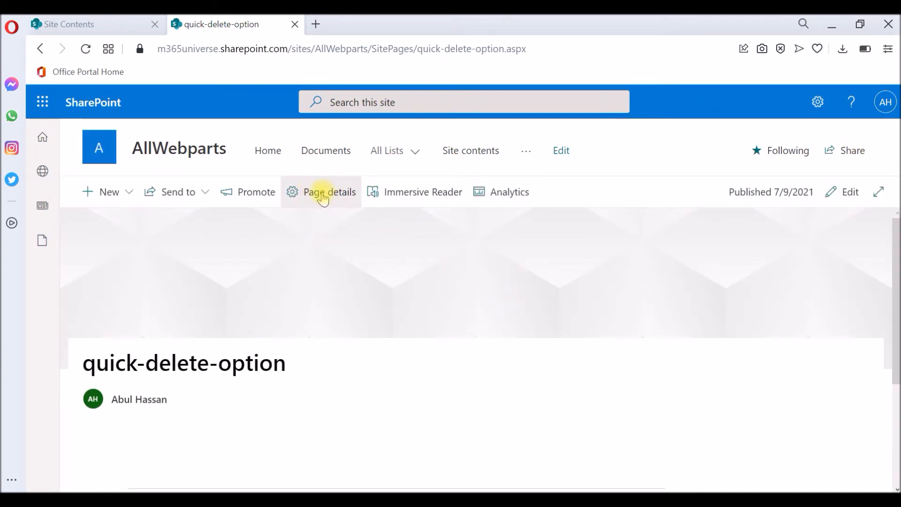
pyautogui.moveTo(353, 199)
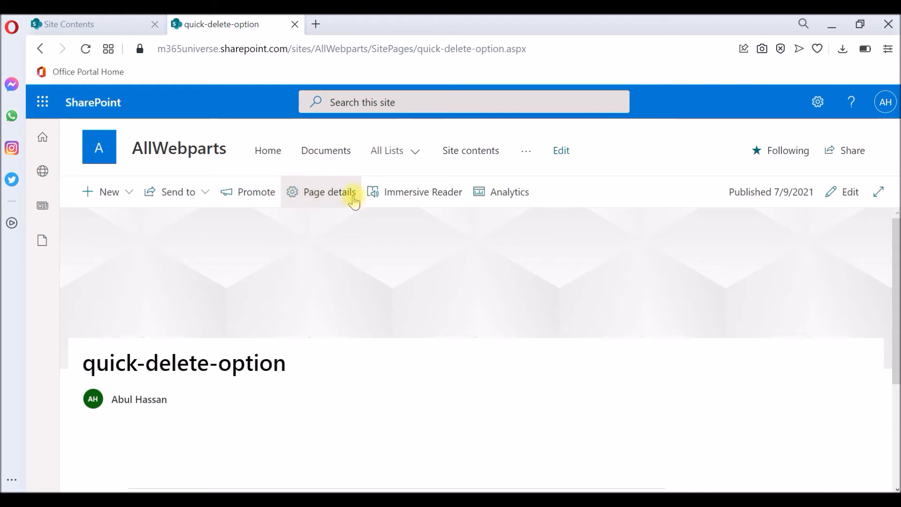
# Step: Open Page details for quick-delete-option and scroll down to Properties and Delete page
pyautogui.click(328, 192)
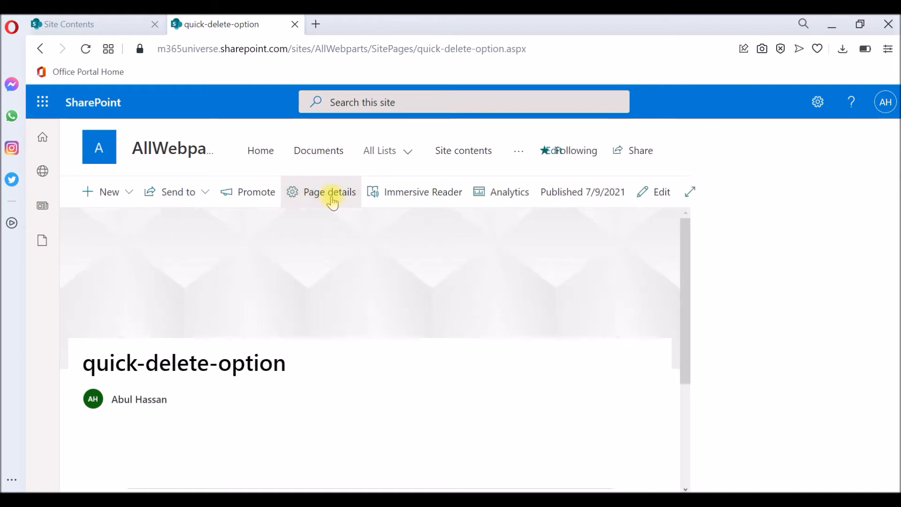
pyautogui.click(329, 191)
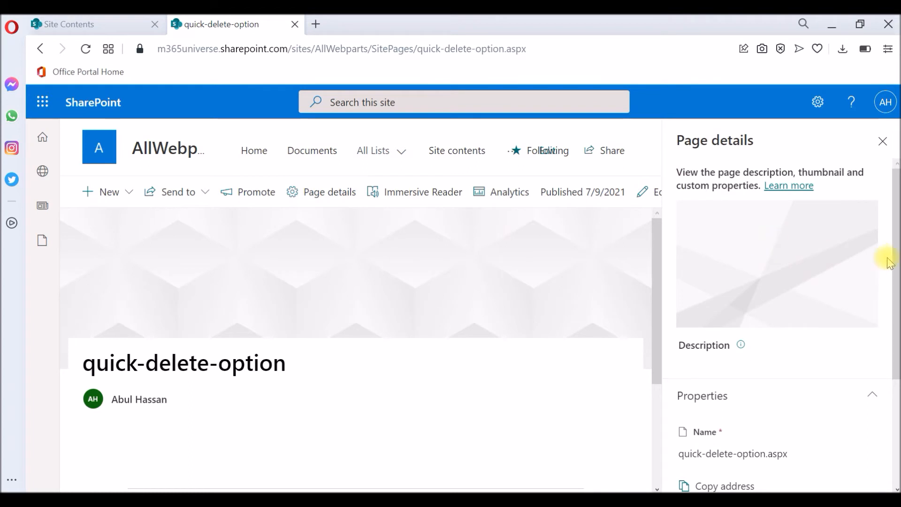
pyautogui.scroll(-3)
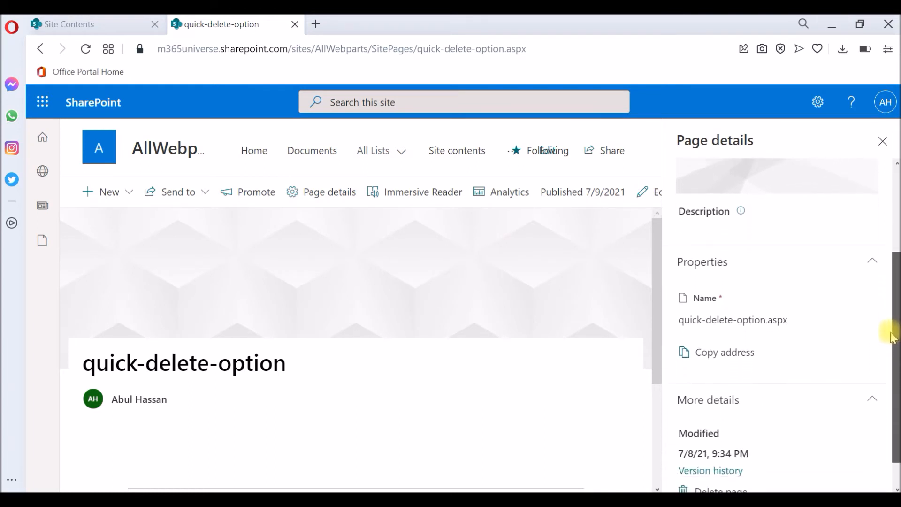
pyautogui.scroll(-3)
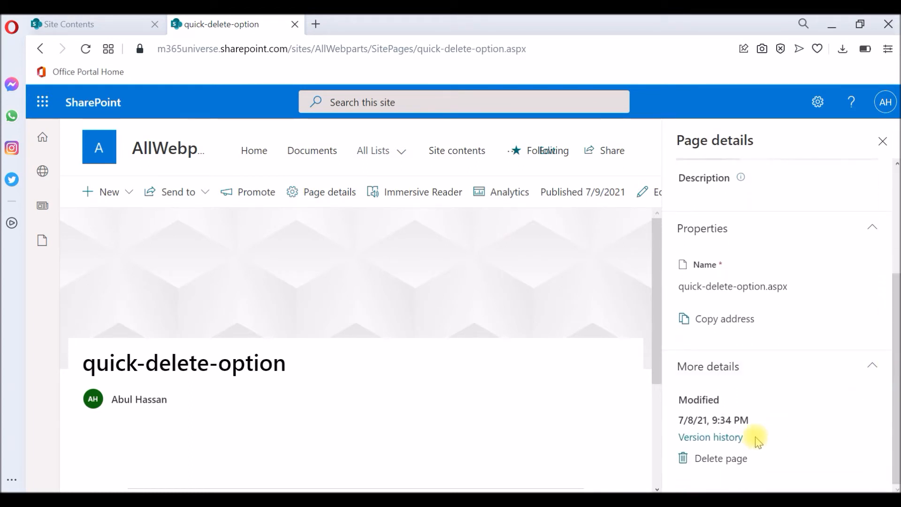
pyautogui.moveTo(734, 467)
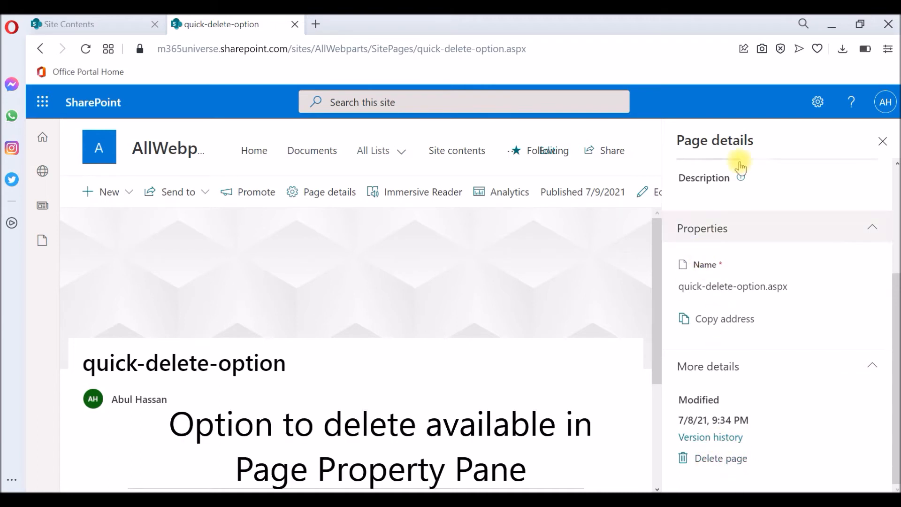
pyautogui.moveTo(736, 270)
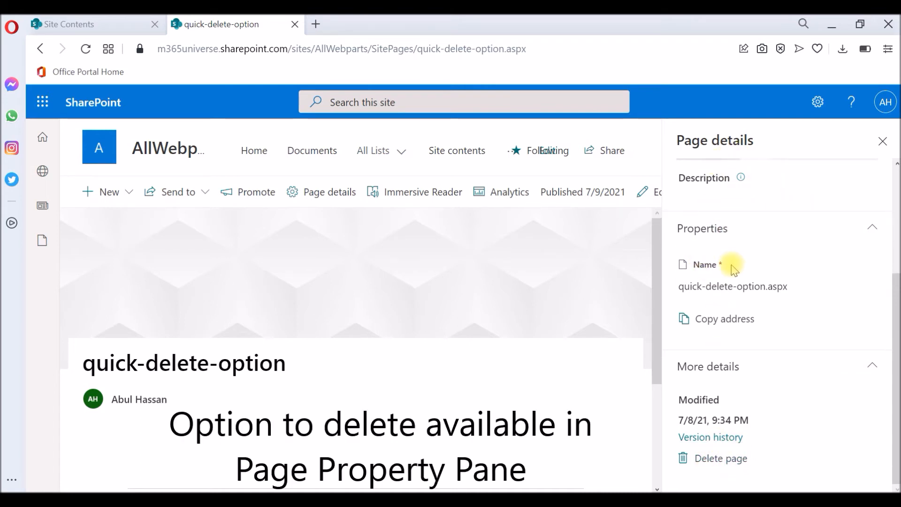
pyautogui.moveTo(729, 466)
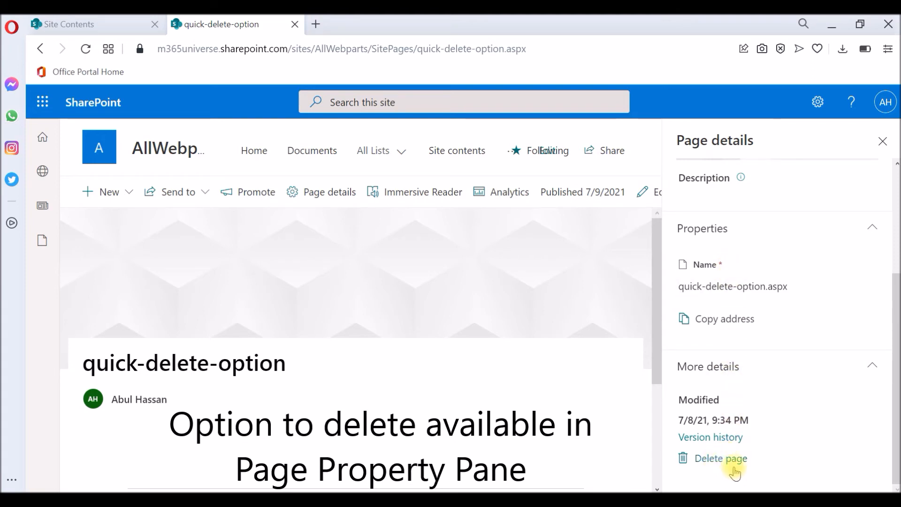
pyautogui.moveTo(734, 310)
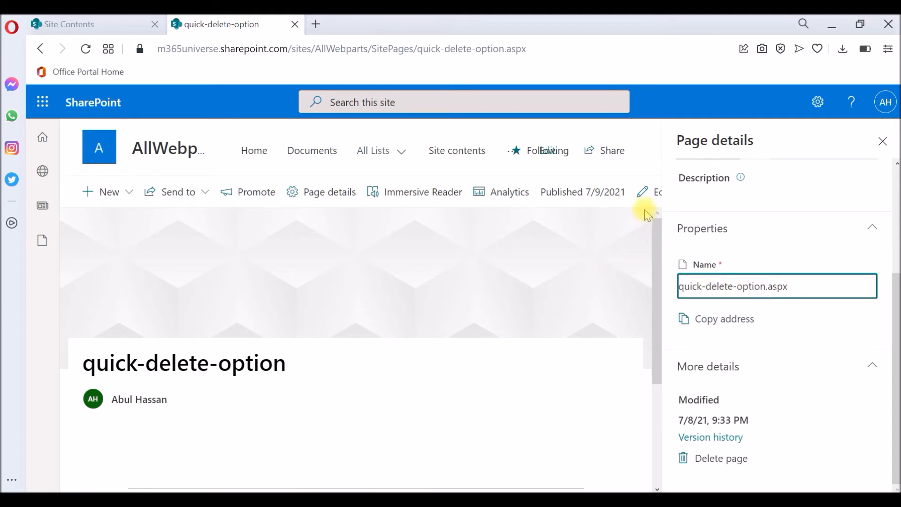
# Step: Edit the page, append '-new' to its Page details name, and republish
pyautogui.click(883, 141)
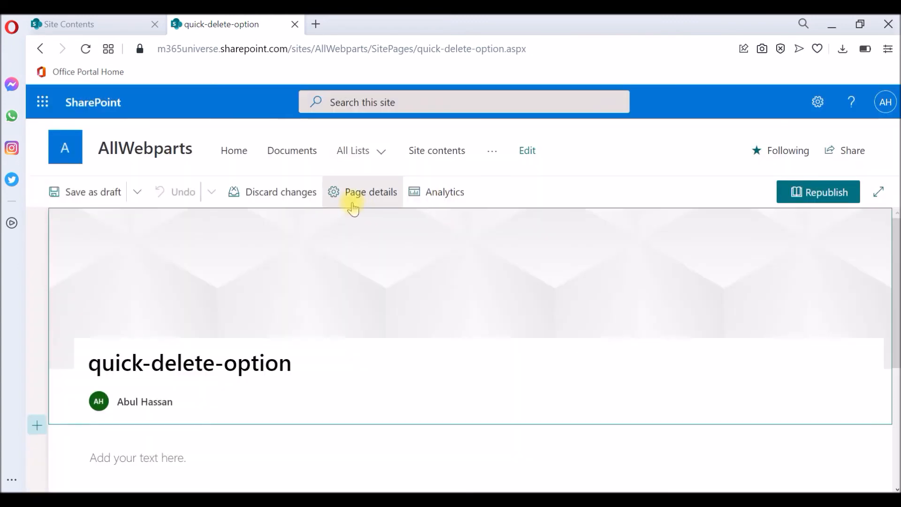
pyautogui.click(371, 192)
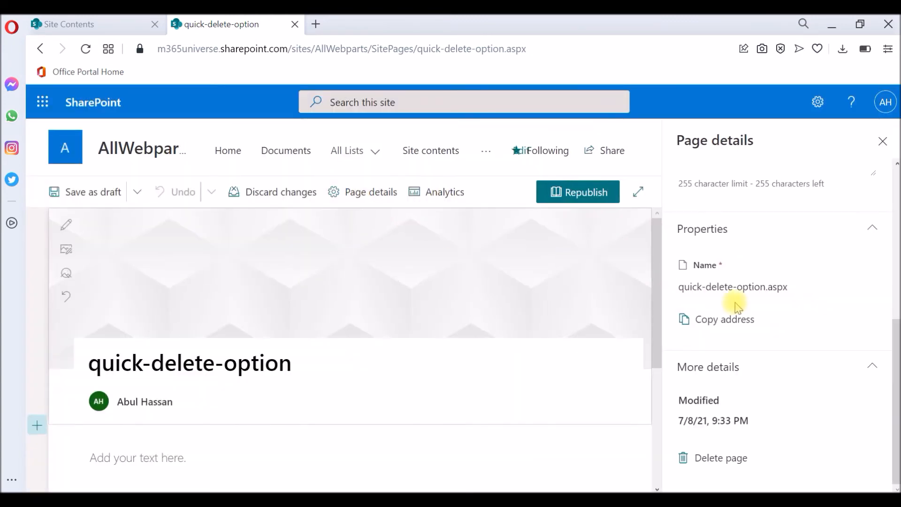
pyautogui.doubleClick(732, 287)
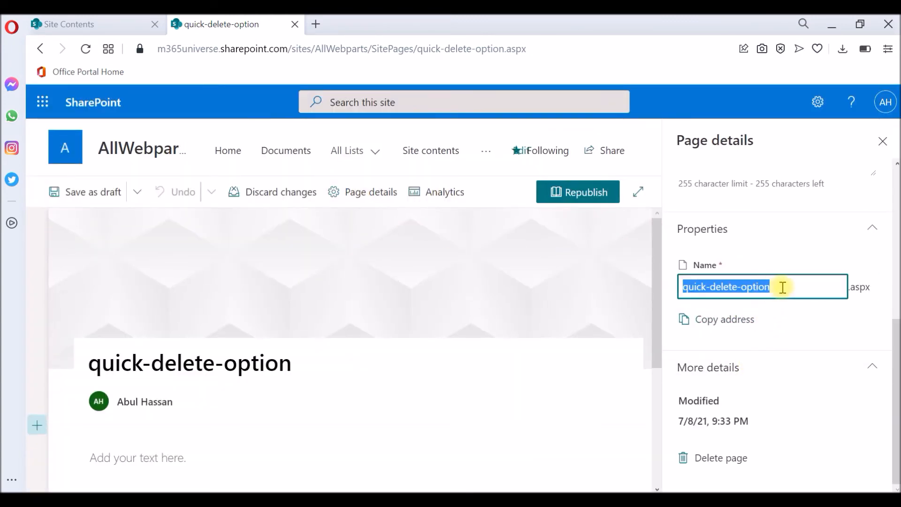
pyautogui.write('-new.aspx')
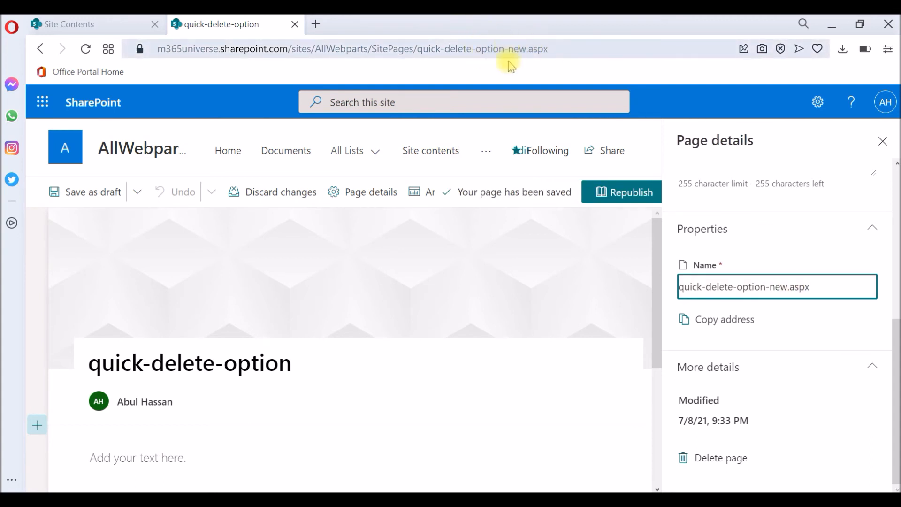
pyautogui.moveTo(641, 235)
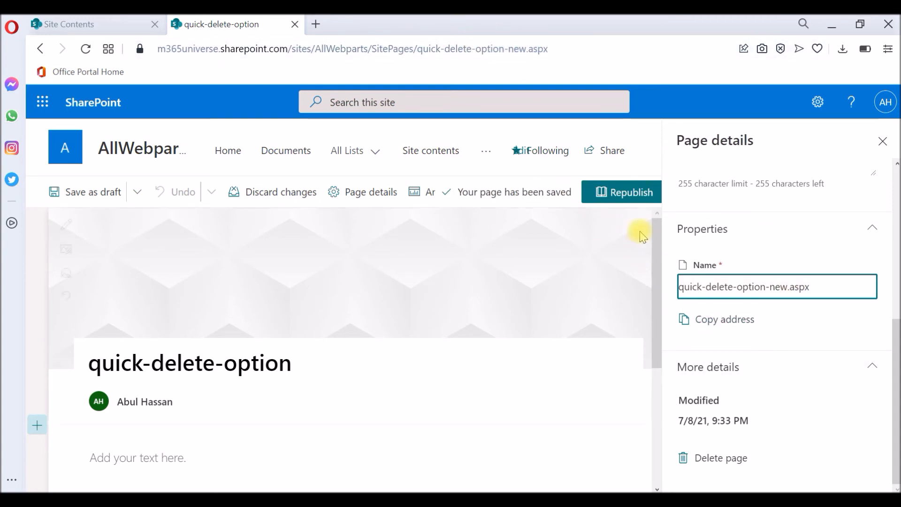
pyautogui.click(620, 192)
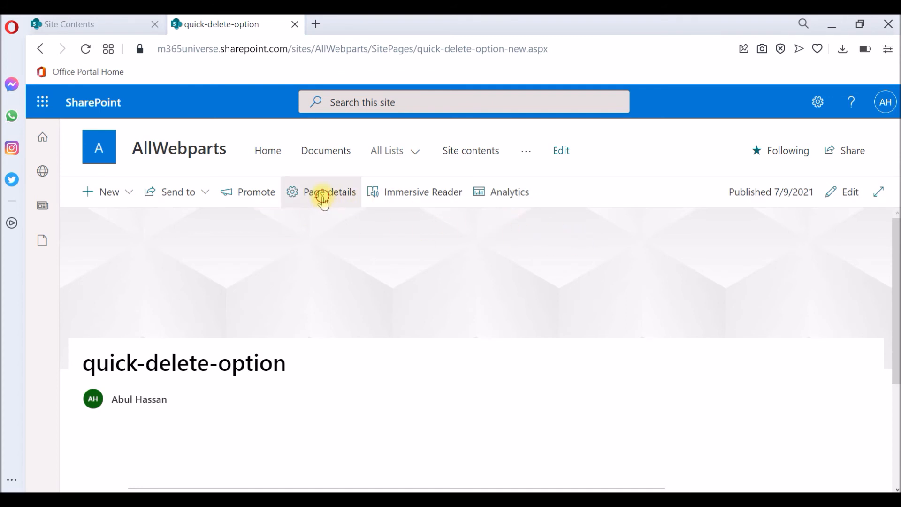
# Step: Delete quick-delete-option-new via Page details and confirm the recycle bin move
pyautogui.click(328, 192)
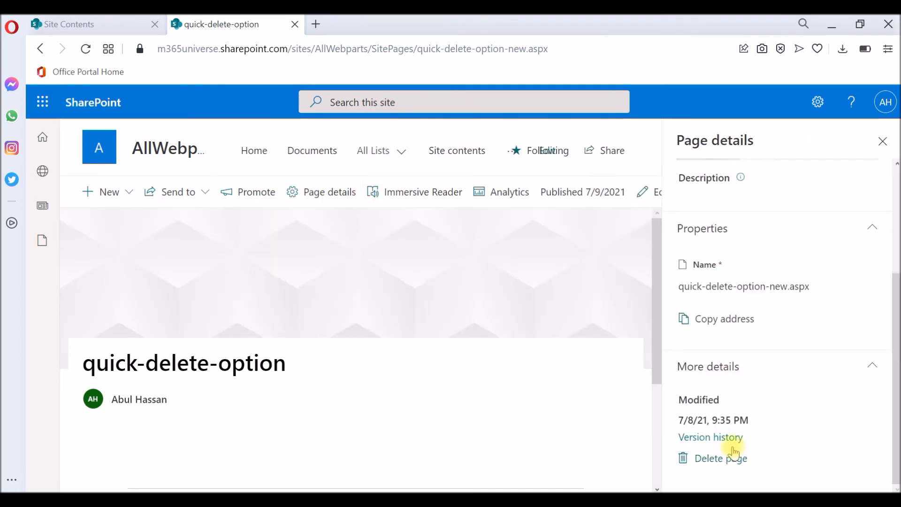
pyautogui.moveTo(730, 463)
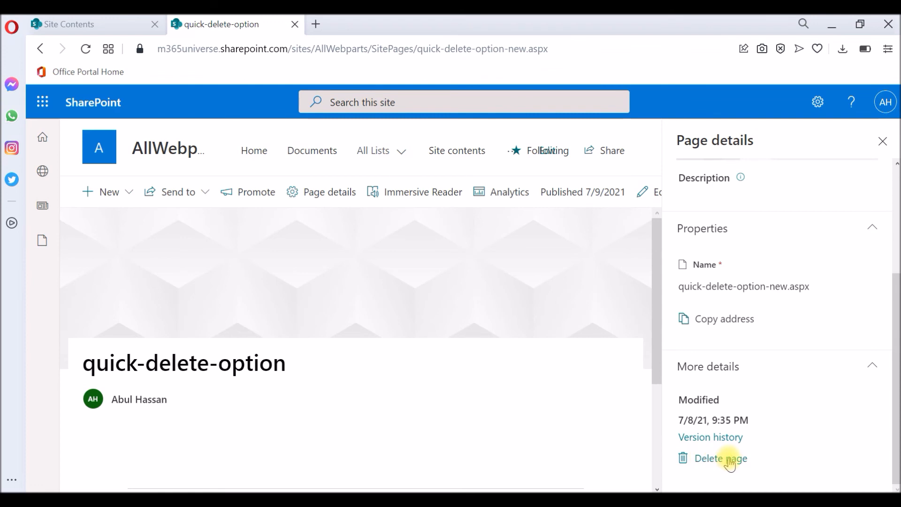
pyautogui.click(720, 458)
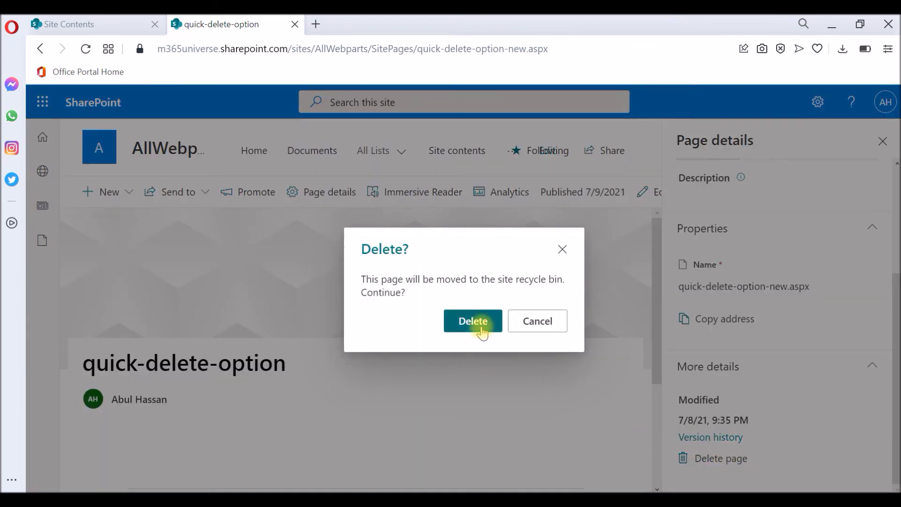
pyautogui.click(472, 321)
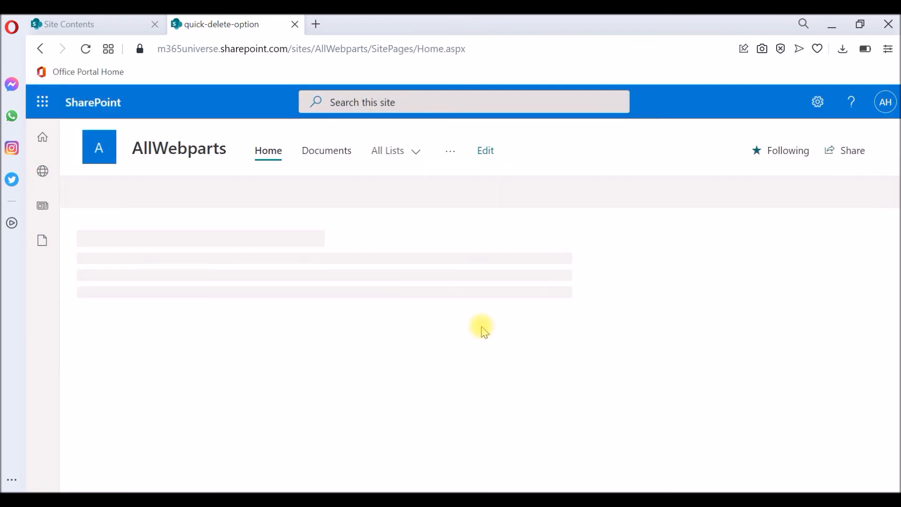